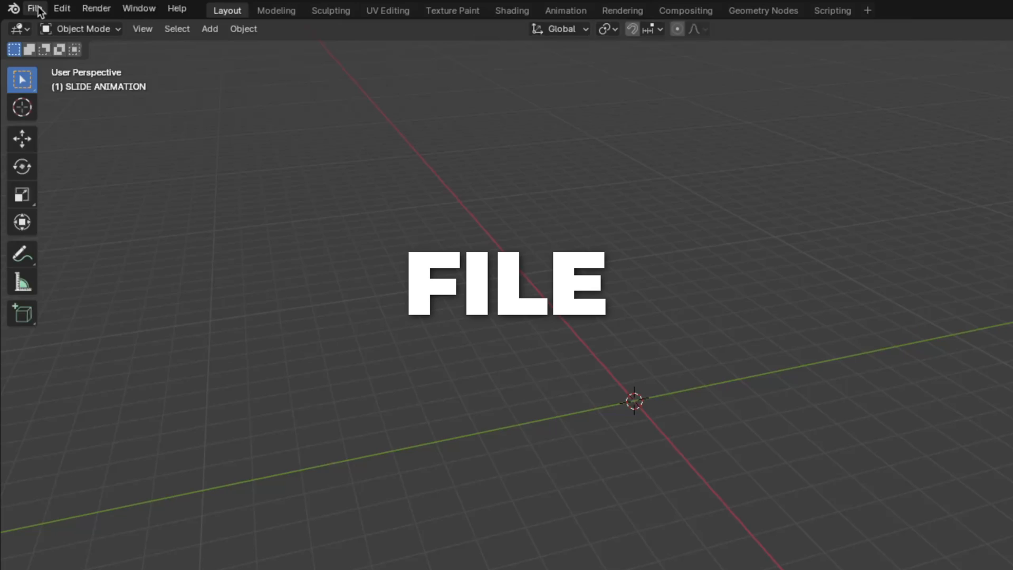
- Append the SODA CAN-MIDDLE object from the 3D-CAN-MODEL.blend file
left_click(34, 9)
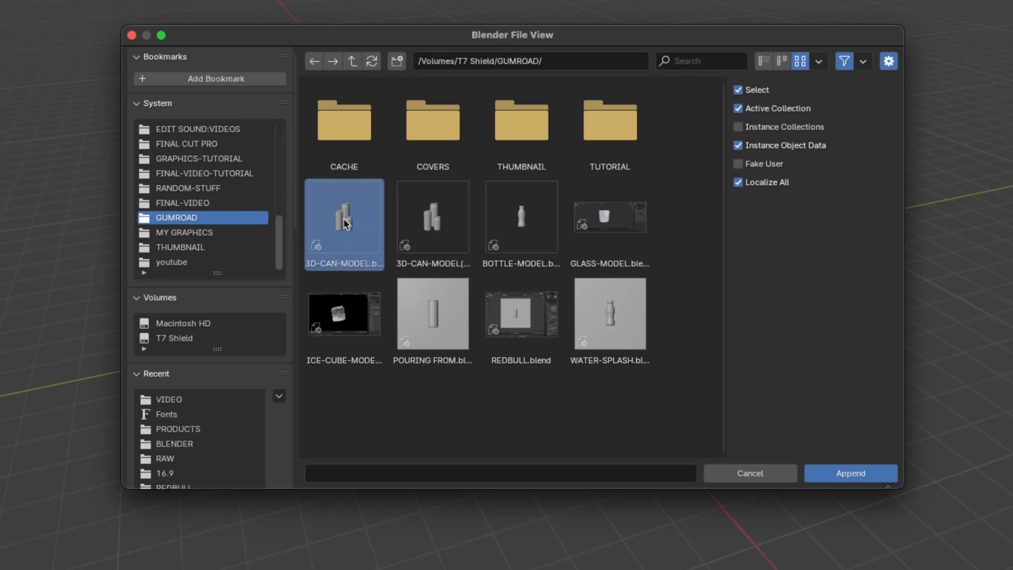
double_click(343, 217)
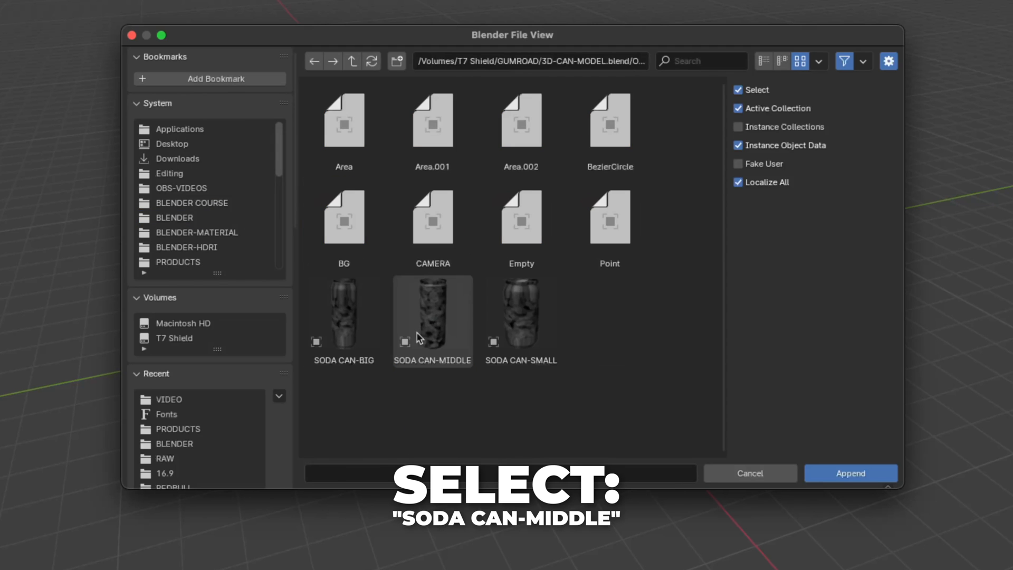
left_click(431, 316)
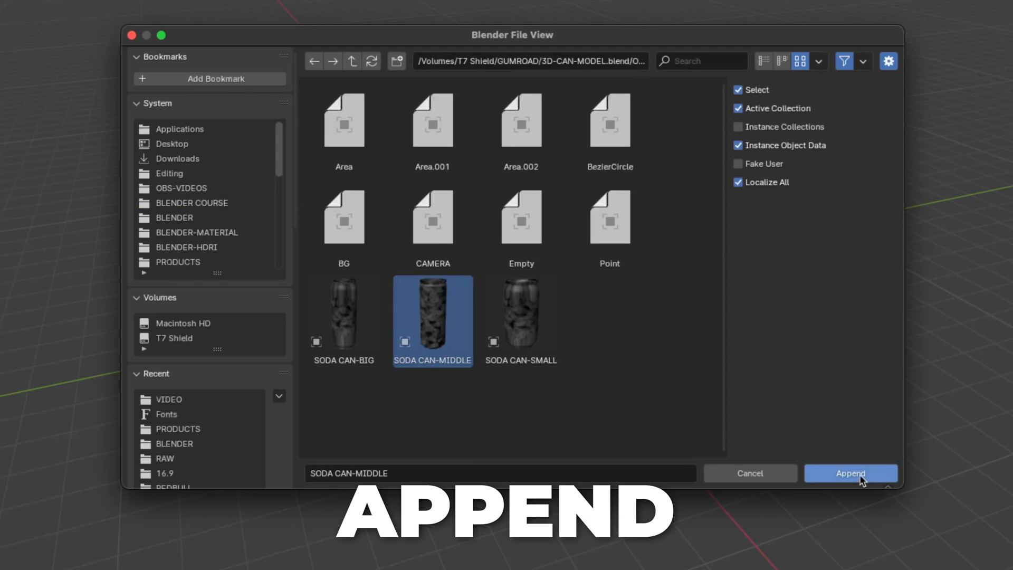
left_click(850, 472)
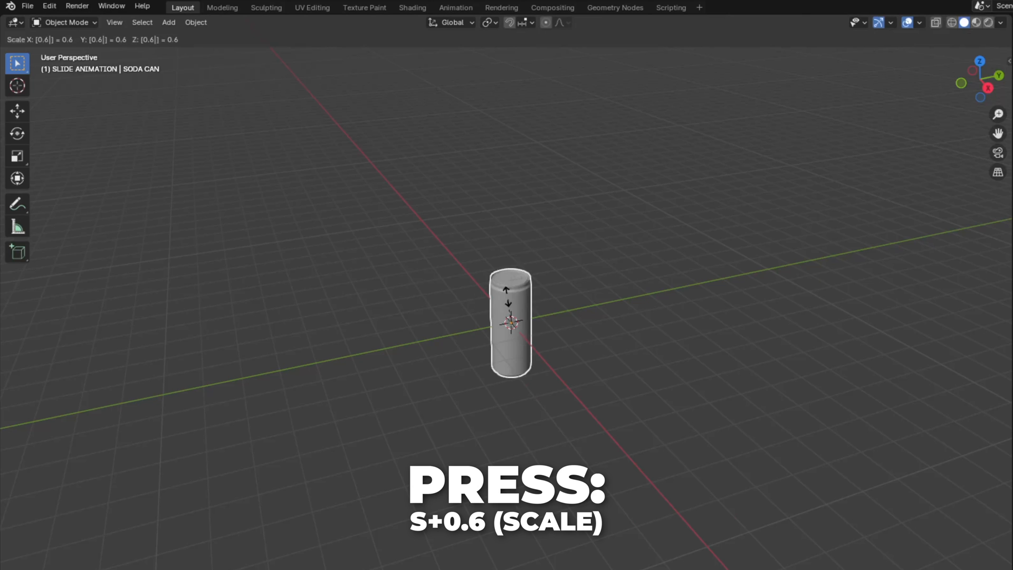
- Scale the appended soda can down by a factor of 0.6
key("ctrl+a")
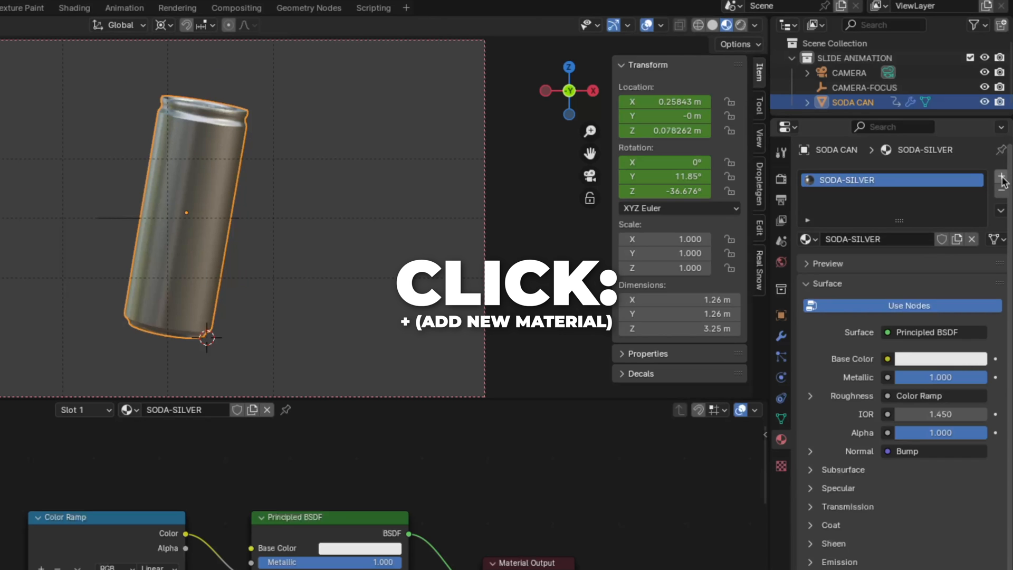
- Add a second material slot with a new material named REDBULL-CACTUS
left_click(1002, 178)
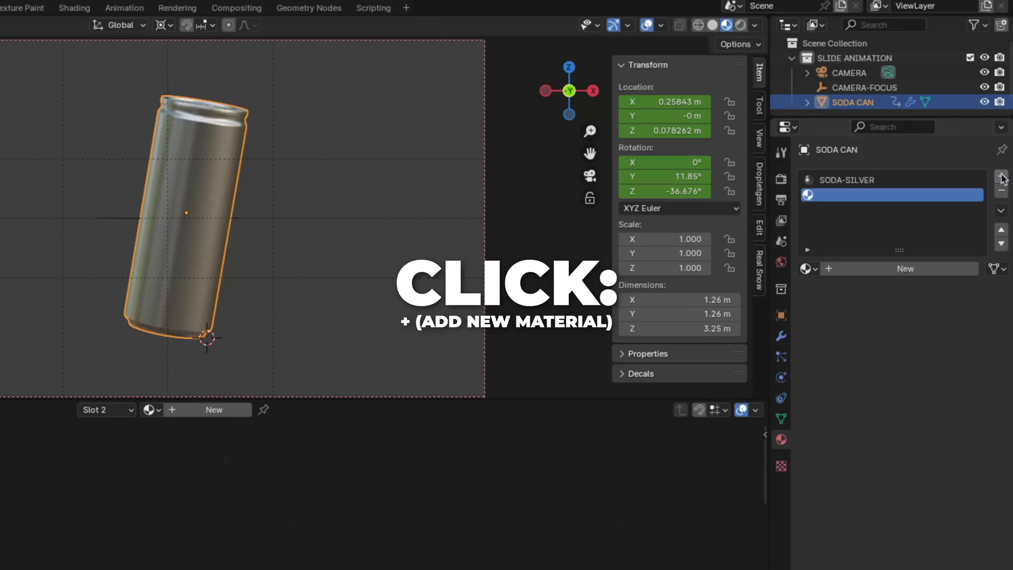
left_click(828, 268)
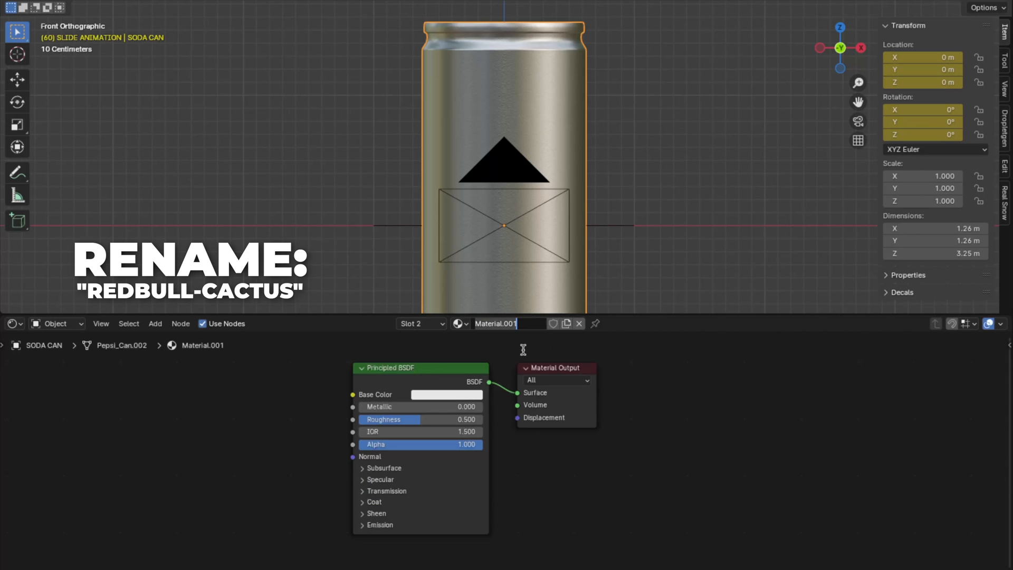
type("REDB")
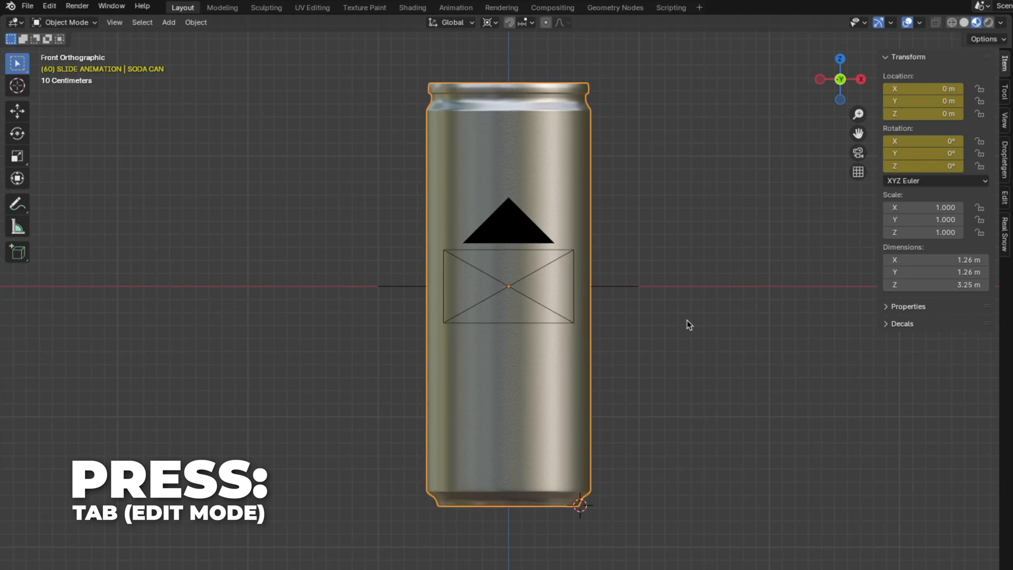
- Assign REDBULL-CACTUS to the can's body faces in Edit Mode, then return to Object Mode
key("Tab")
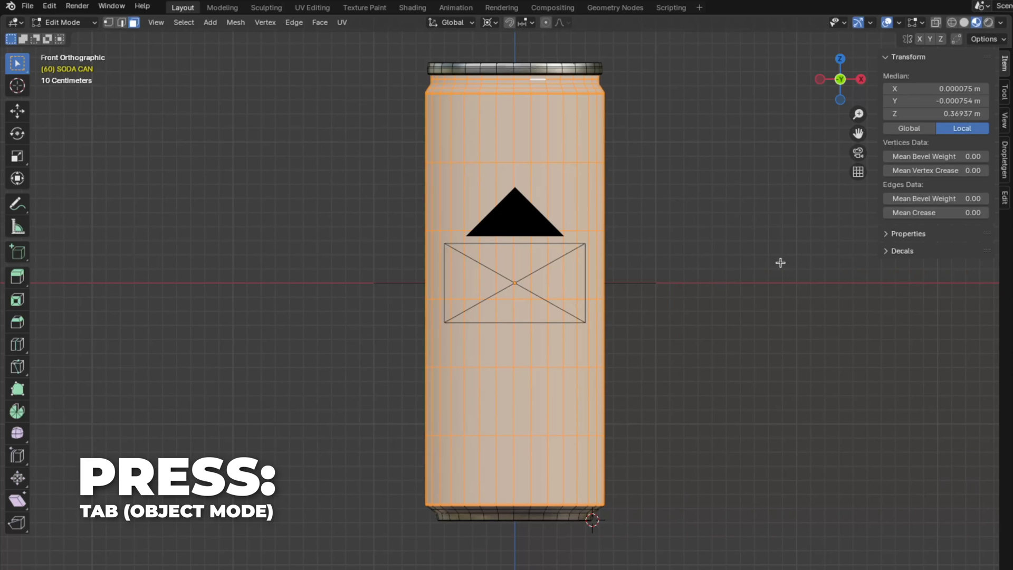
key("Tab")
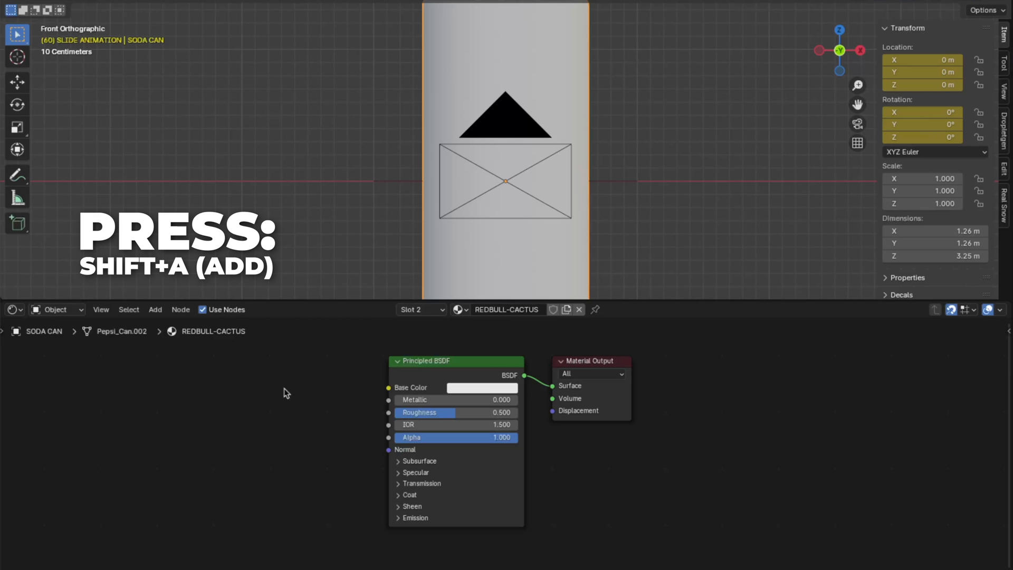
- Add an Image Texture node loaded with REDBULL-CACTUS-WRAP.jpg, feeding Base Color
type("imag")
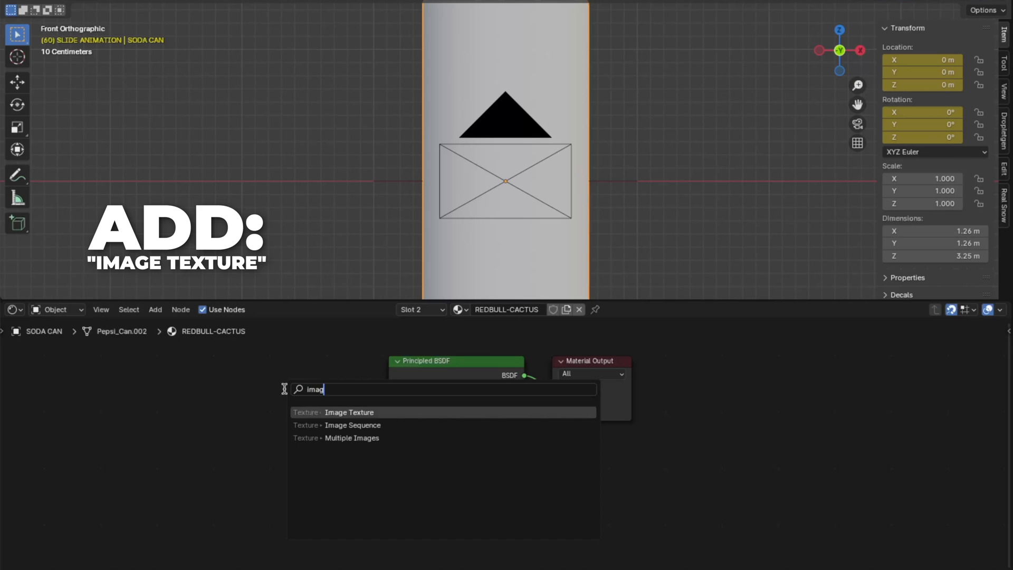
left_click(349, 412)
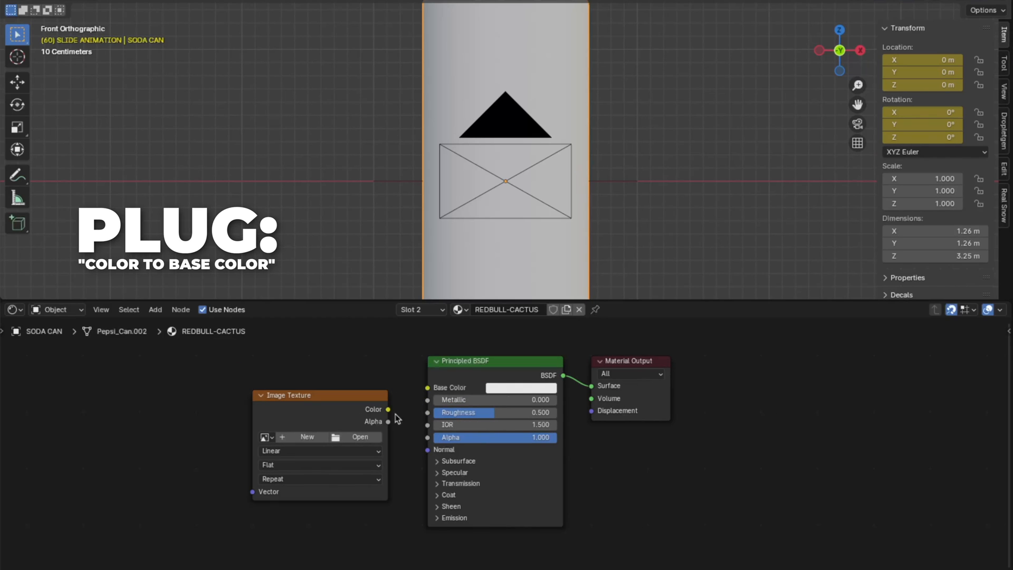
left_click_drag(388, 409, 426, 388)
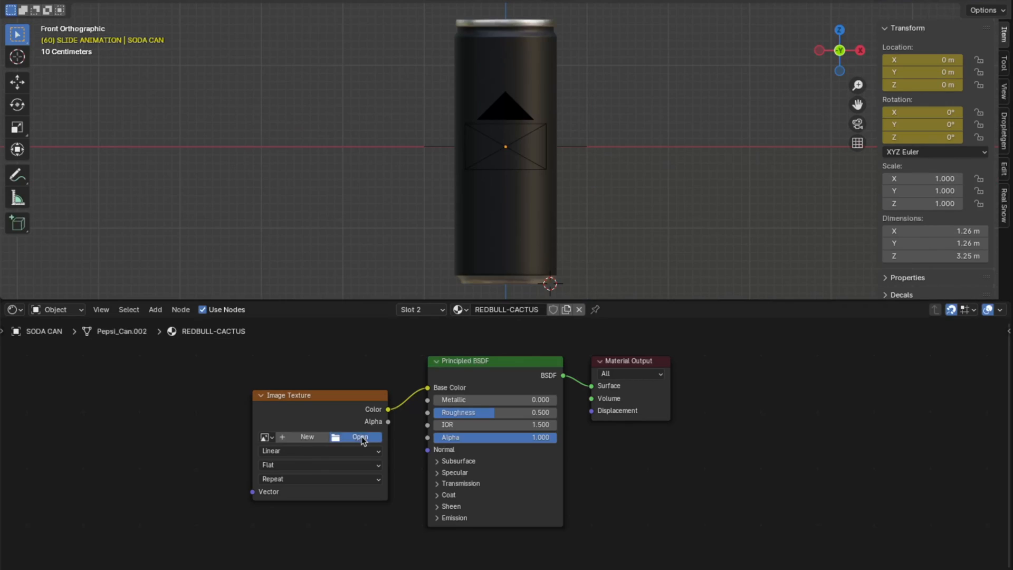
left_click(360, 436)
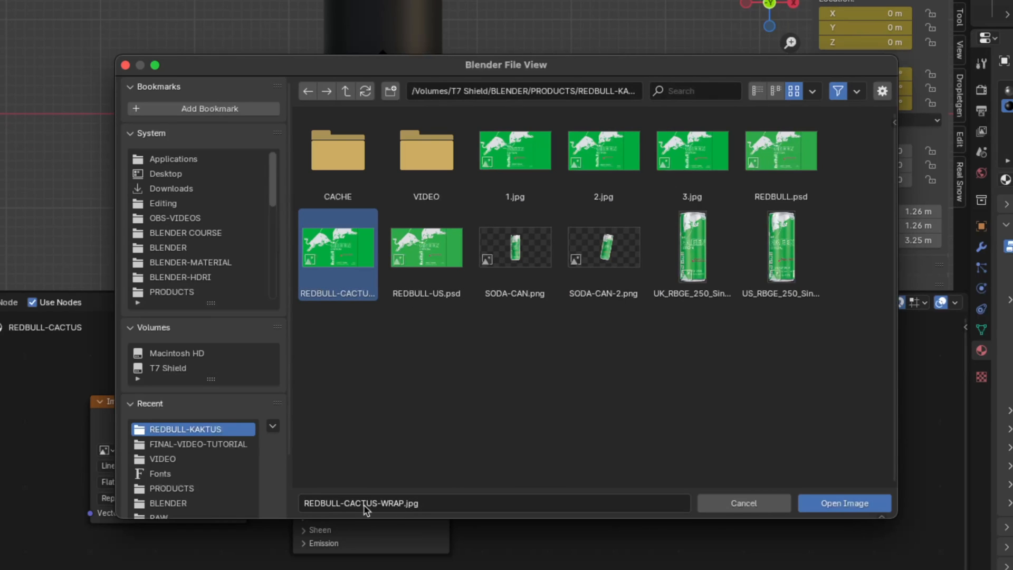
left_click(843, 502)
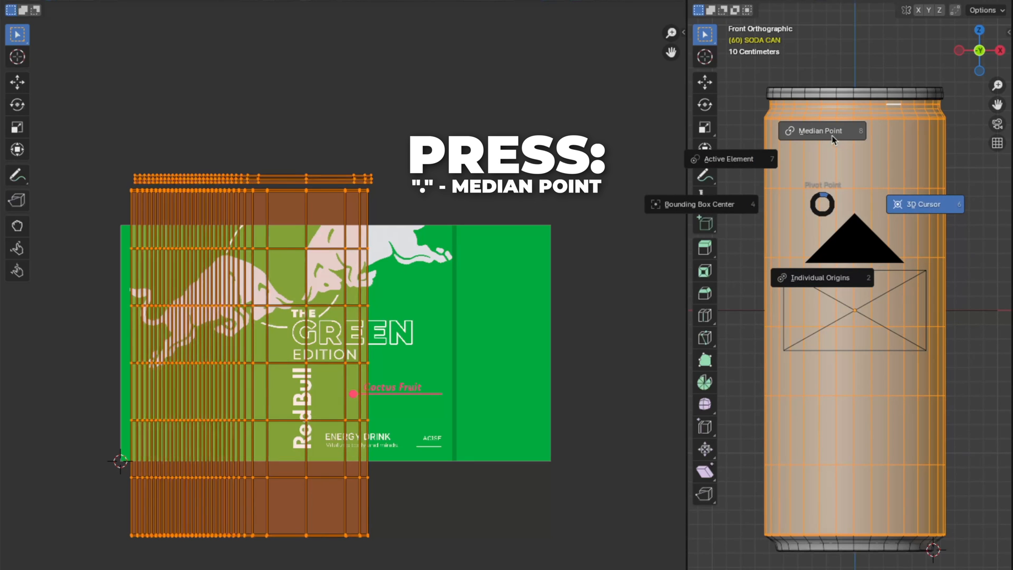
- Scale and move the can-body UVs around their median point to cover the label
key("u")
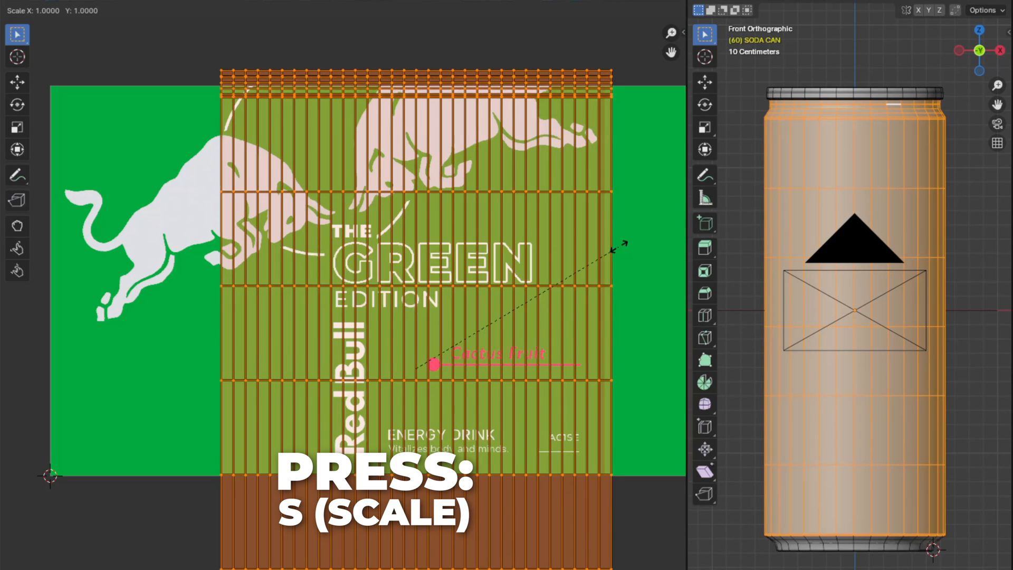
key("g")
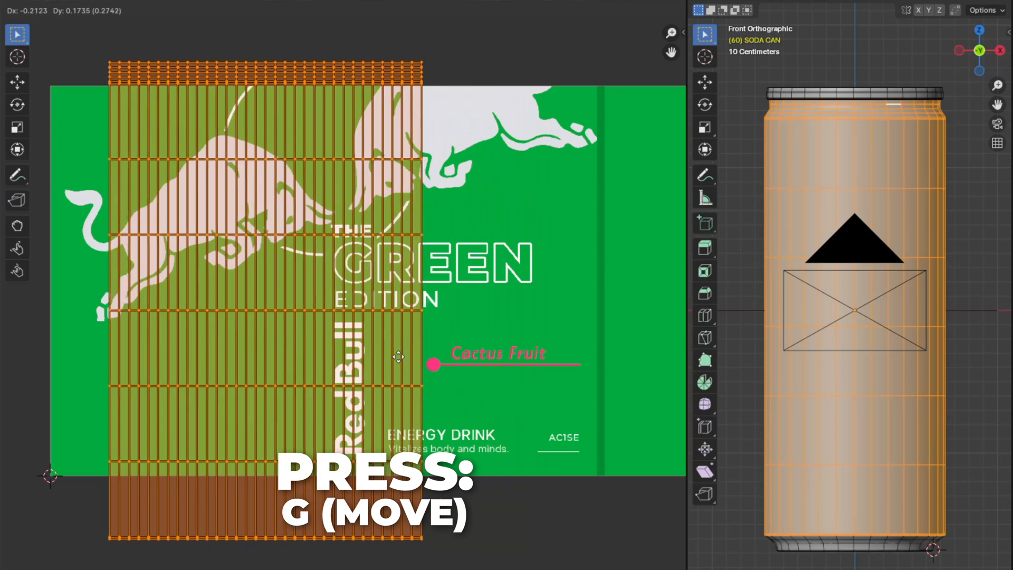
key("s")
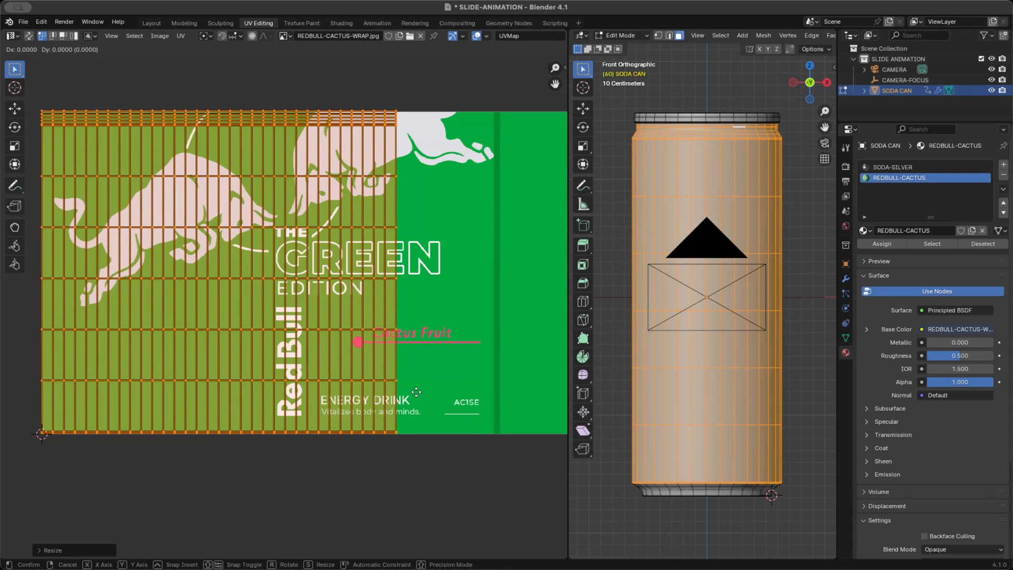
left_click_drag(416, 392, 452, 393)
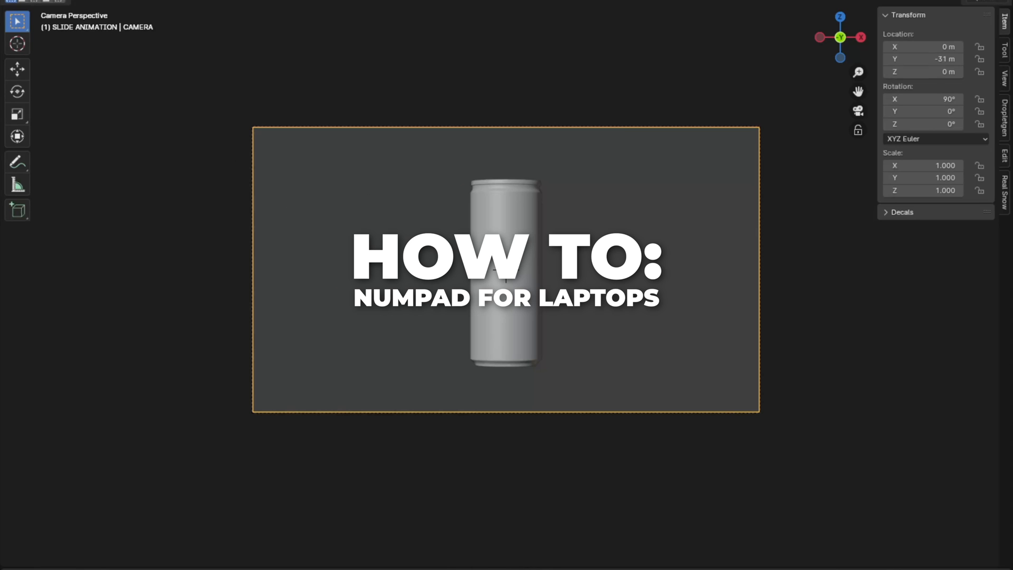
- Open Preferences from the Edit menu to enable Emulate Numpad
left_click(61, 9)
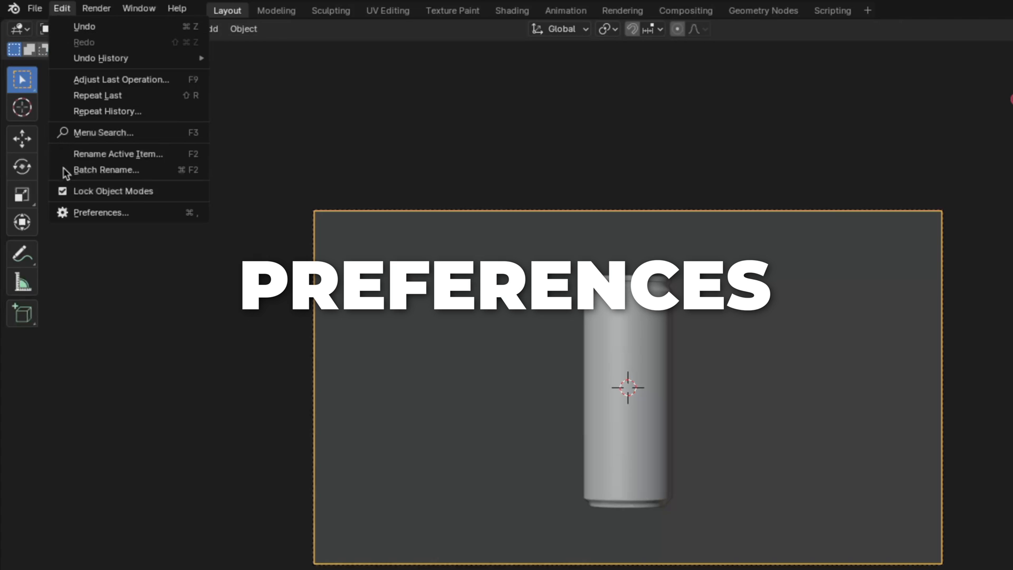
left_click(100, 213)
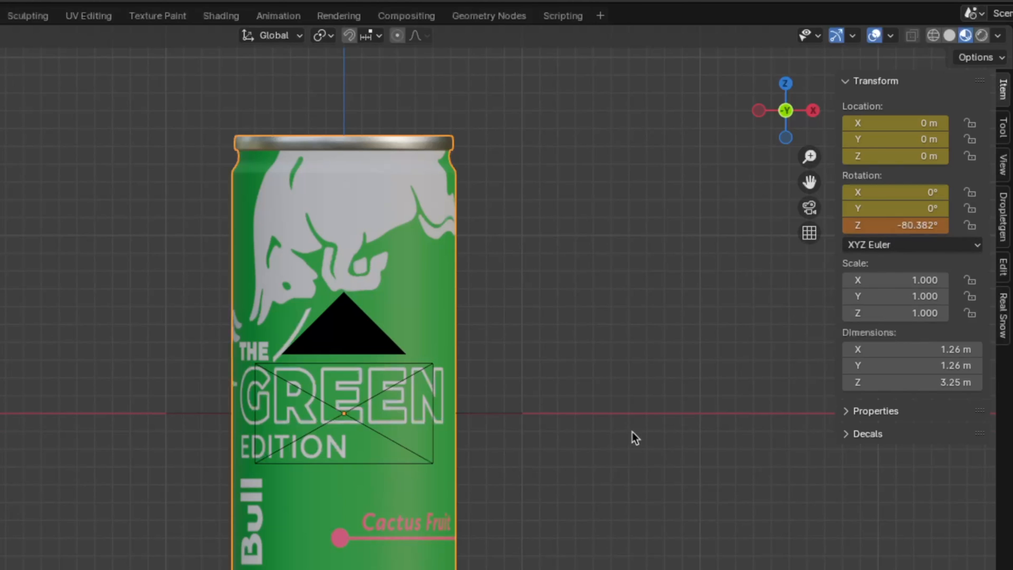
- Switch the viewport to Rendered shading and show the render settings
key("ctrl+a")
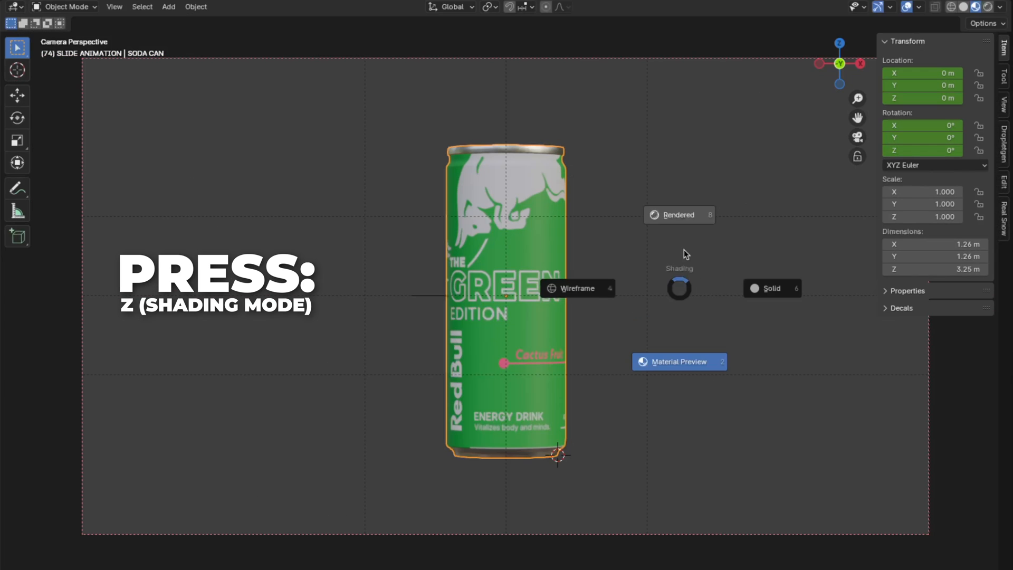
left_click(678, 215)
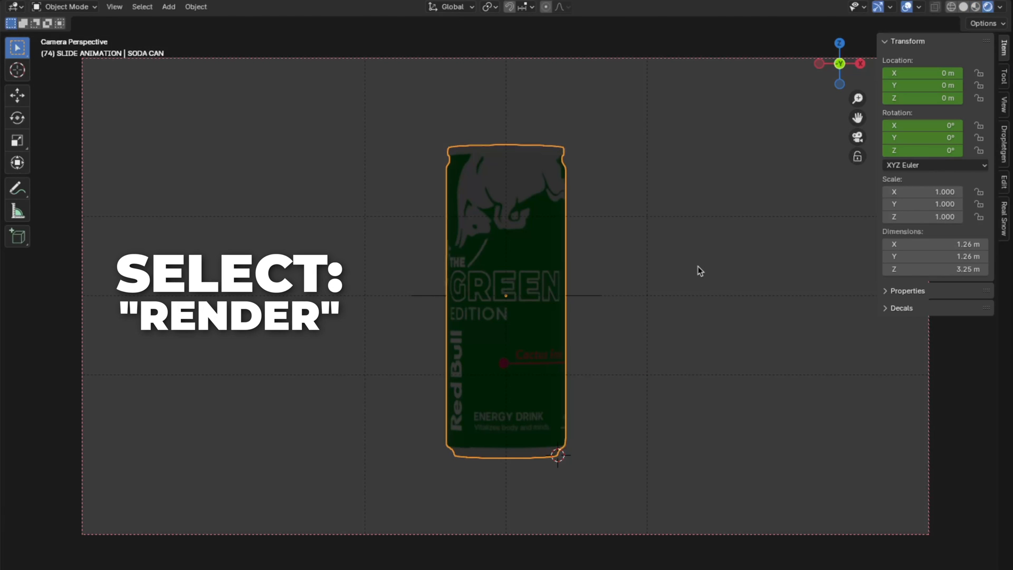
left_click(943, 178)
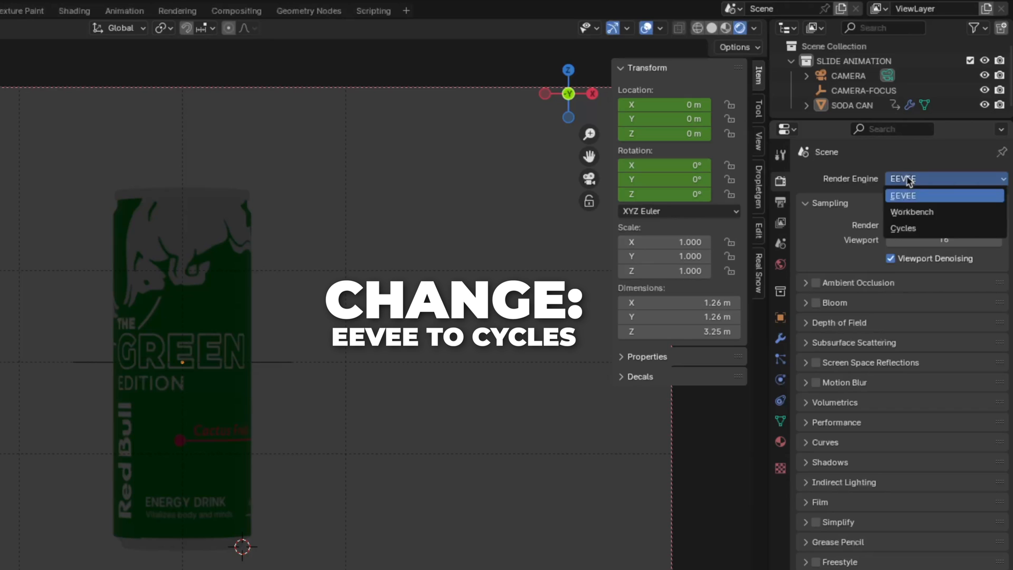
- Set the render engine to Cycles
left_click(903, 228)
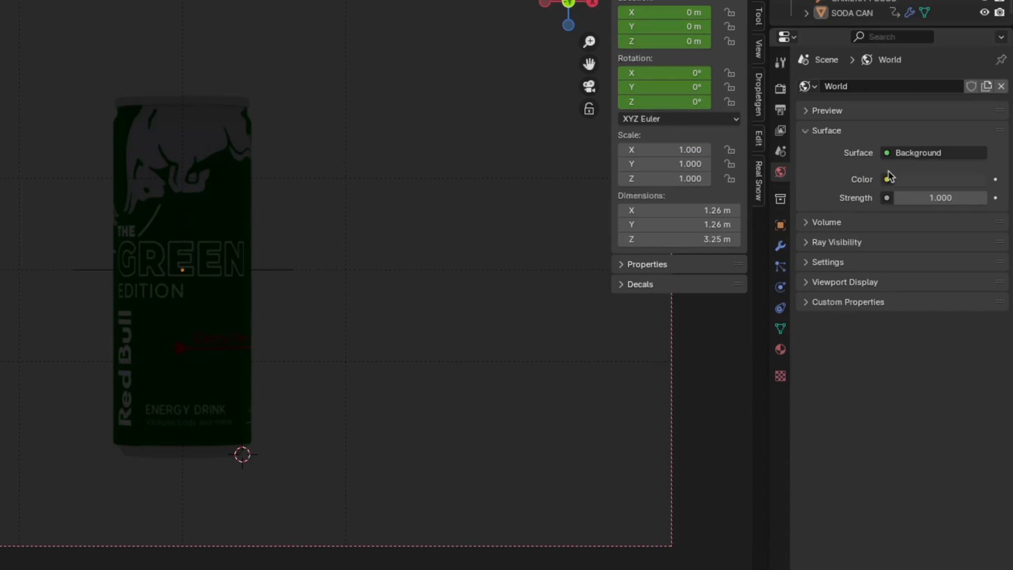
- Set the world background to peppermint_powerplant_4k.exr from the BLENDER-HDRI folder
left_click(886, 179)
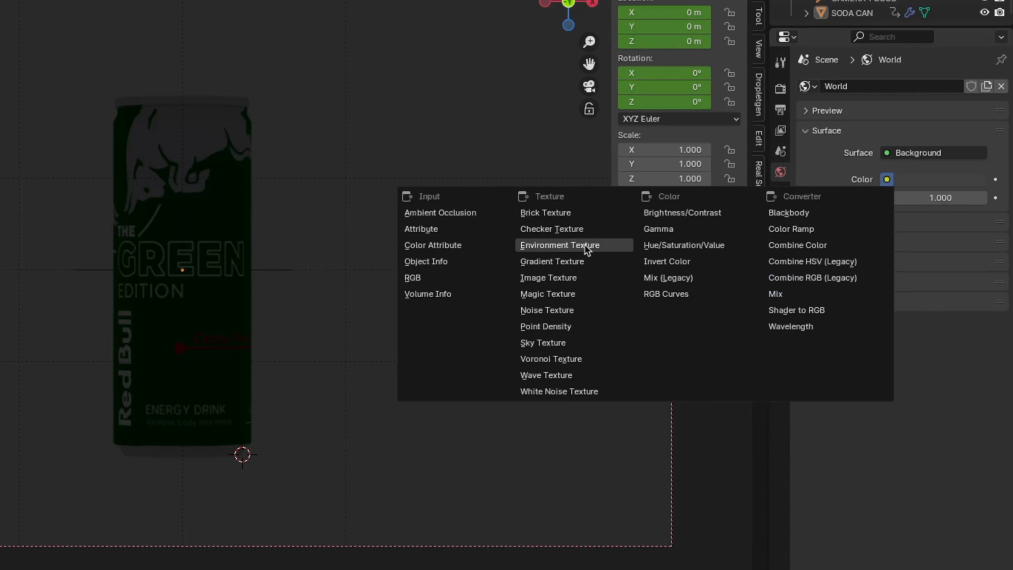
left_click(566, 245)
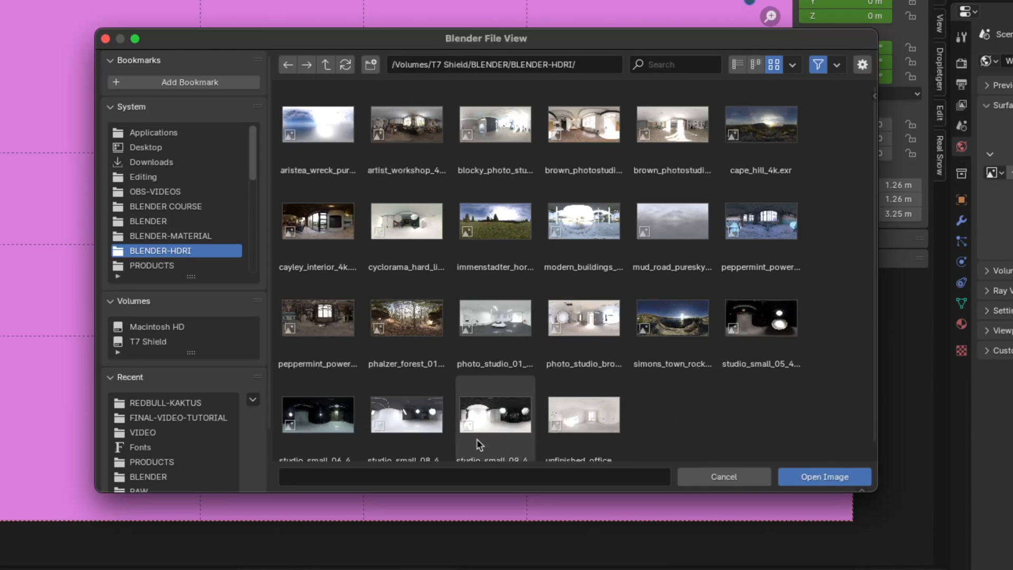
left_click(317, 317)
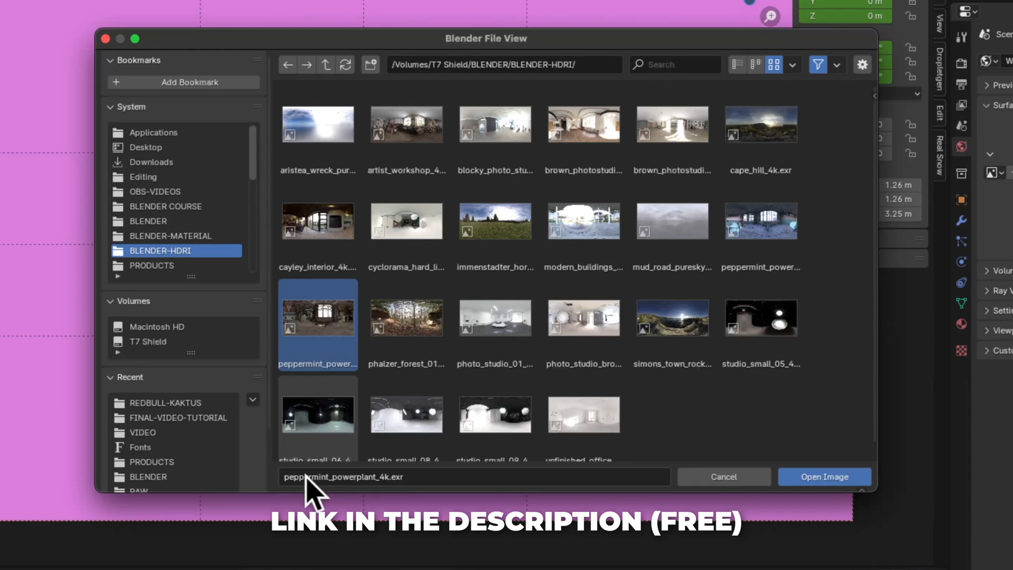
left_click(823, 477)
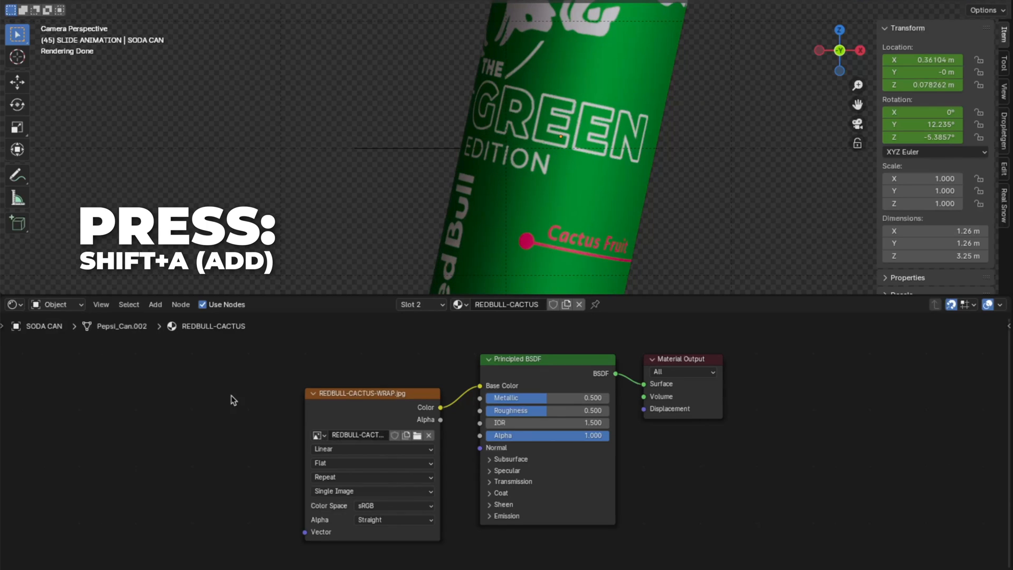
- Drive Roughness with an Add-mode Mix node, fed by a Color Ramp taking a new image texture's color
type("mix")
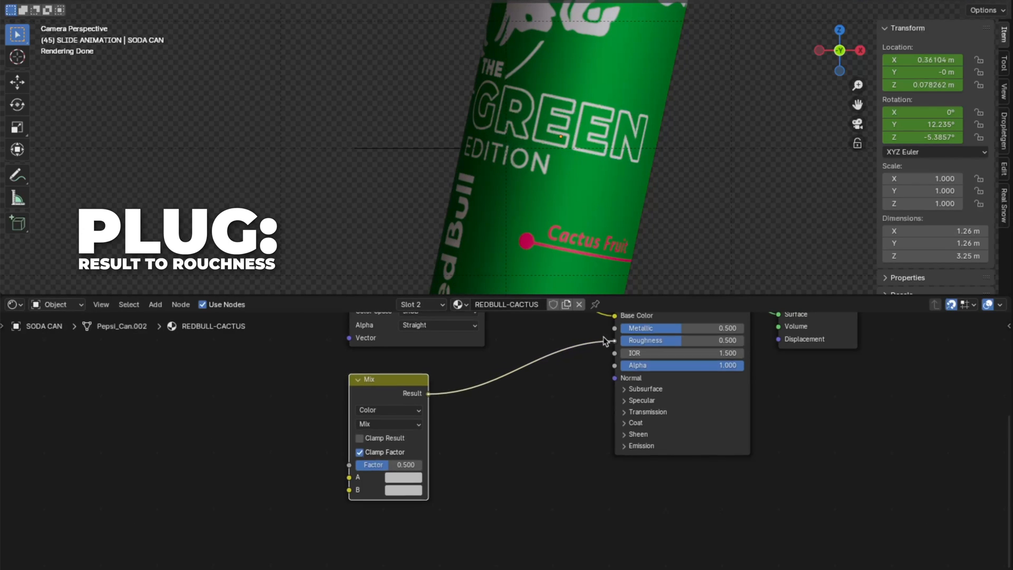
left_click(387, 424)
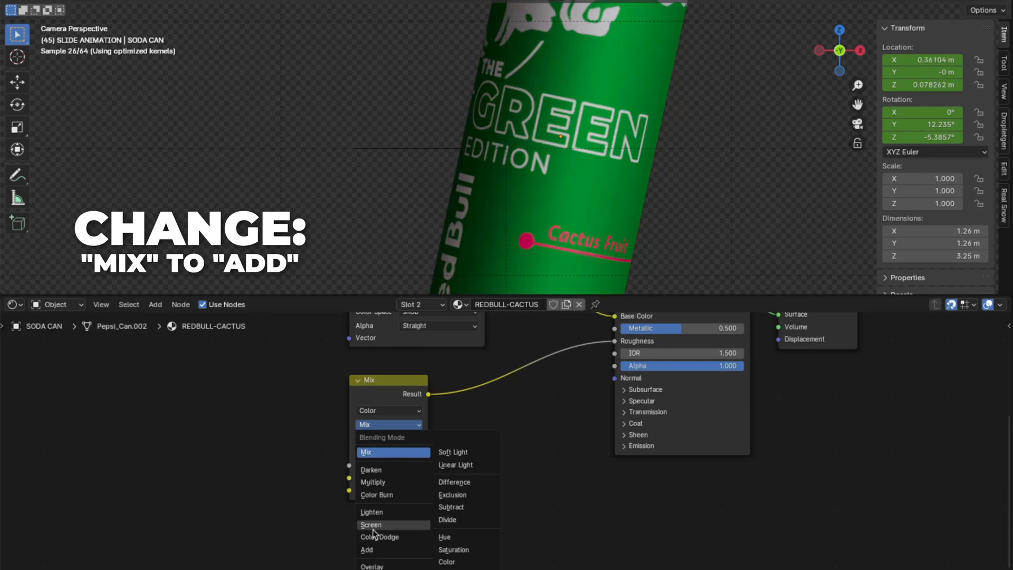
type("rb")
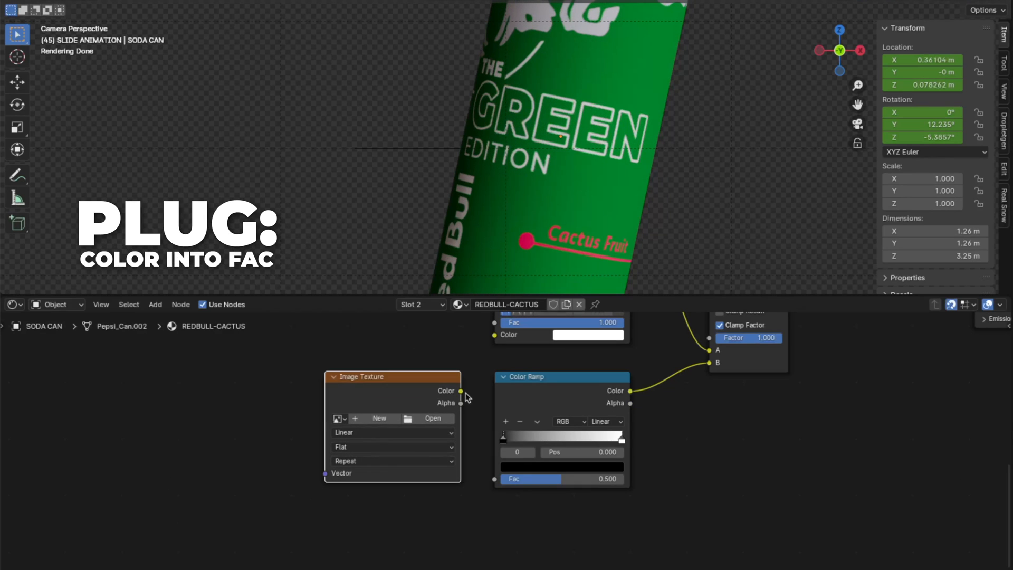
left_click_drag(459, 391, 506, 479)
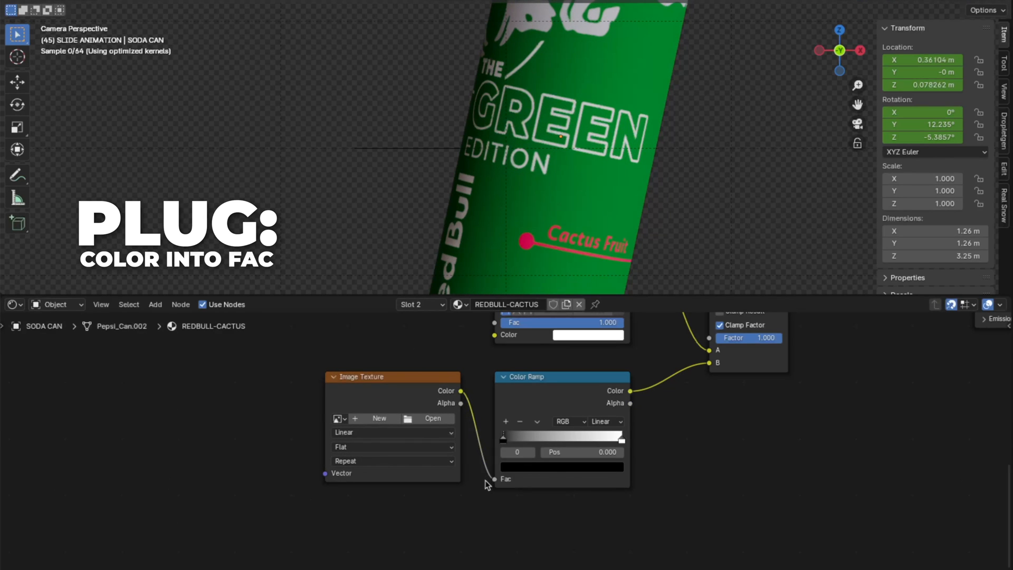
- Load Fingerprints002_4K_Roughness.jpg into the image texture as Non-Color data
left_click(432, 419)
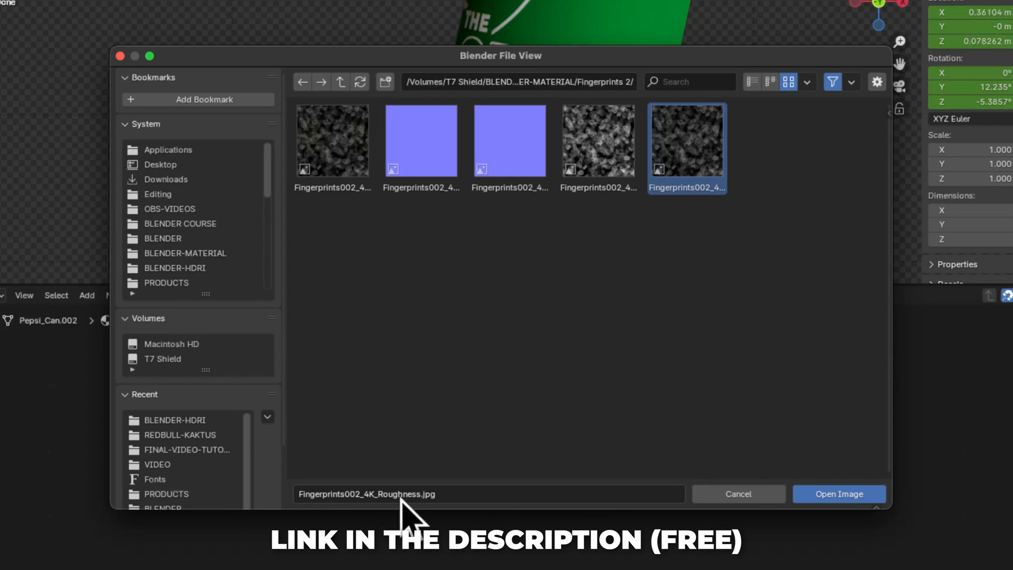
mouse_move(852, 506)
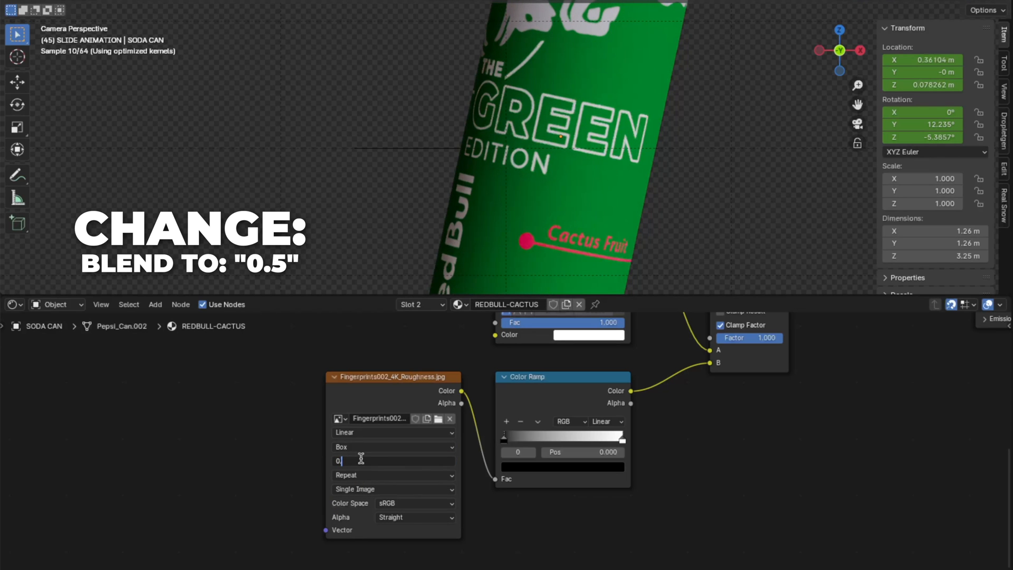
left_click(416, 432)
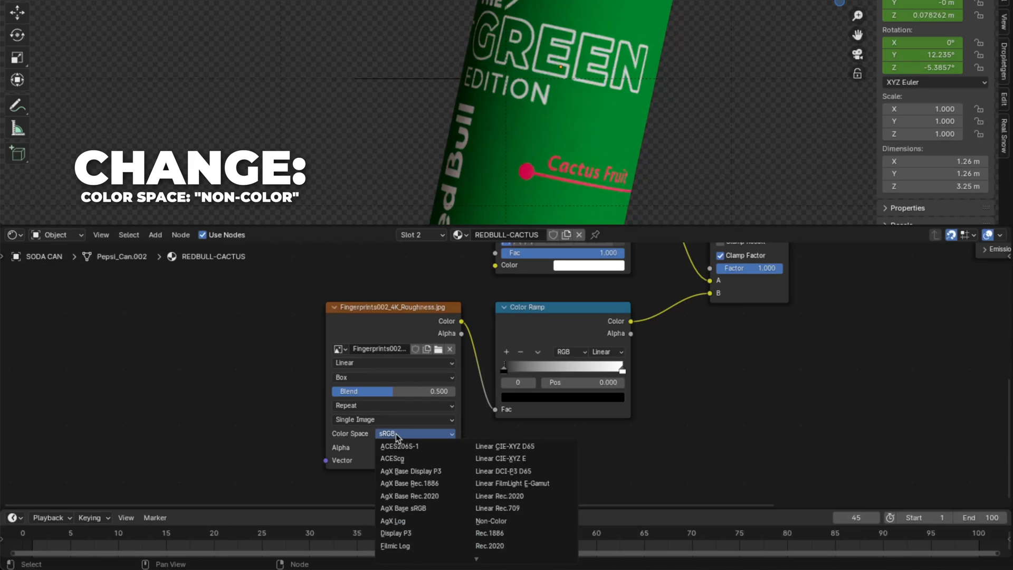
left_click(491, 521)
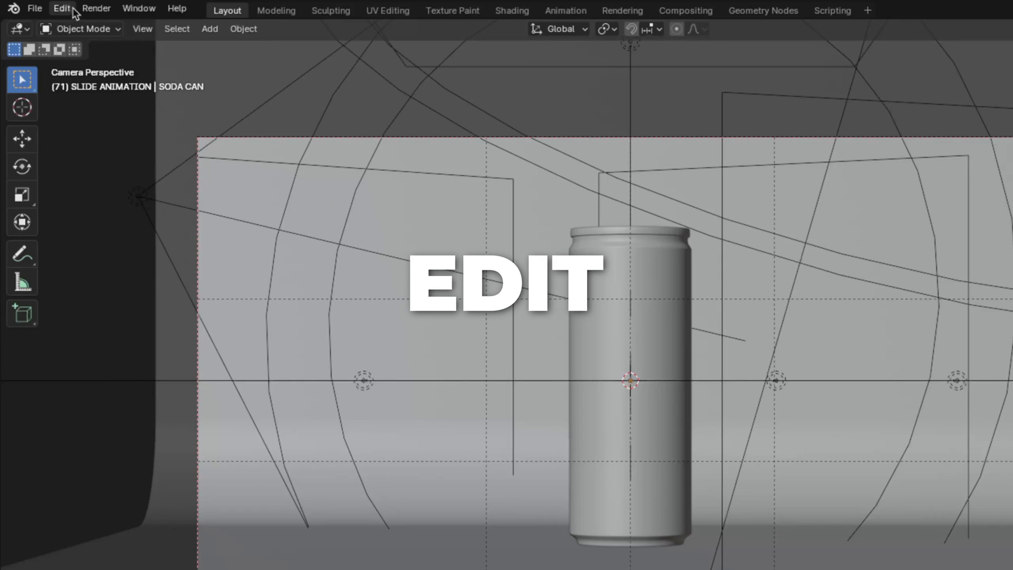
- Search the Preferences add-ons list for Node Wrangler
left_click(61, 9)
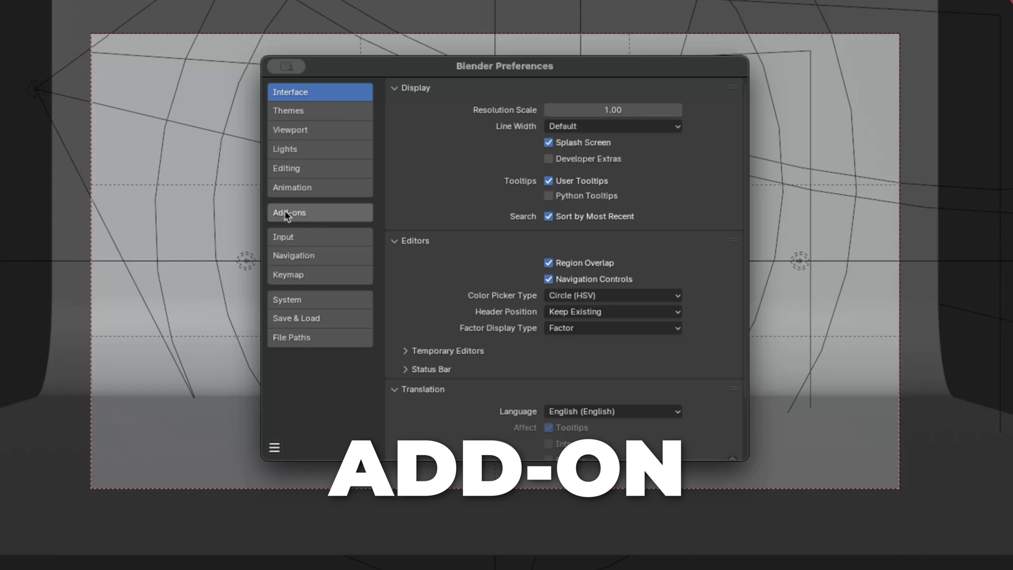
left_click(289, 212)
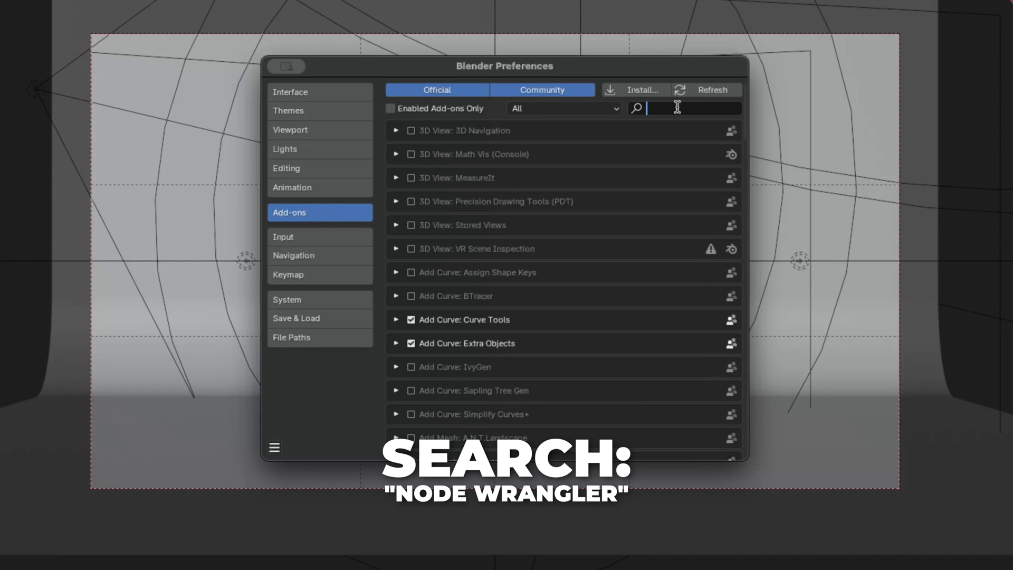
type("node")
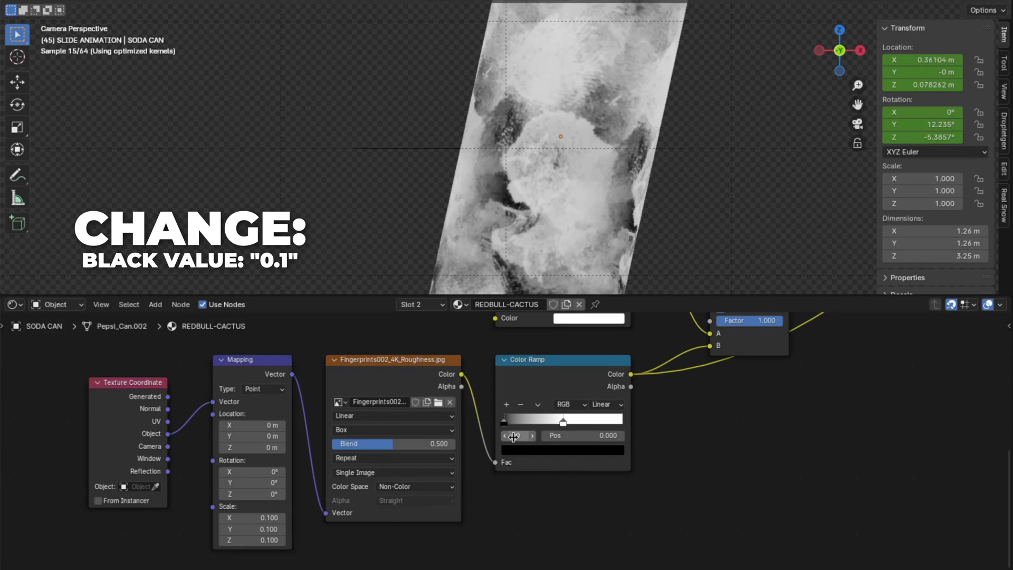
- Map the fingerprint texture by object coordinates at 0.1 scale and set the ramp black stop to 0.1
type("0.1")
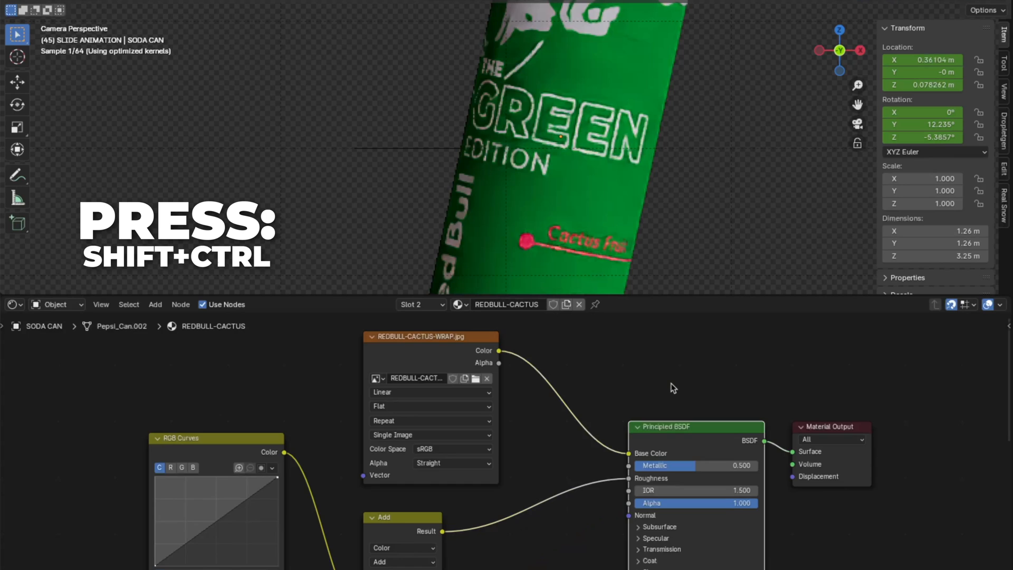
- Add a 7.72-scale Noise Texture through RGB Curves with points 0.5454/0.1875 and 0.7954/0.6187
type("nois")
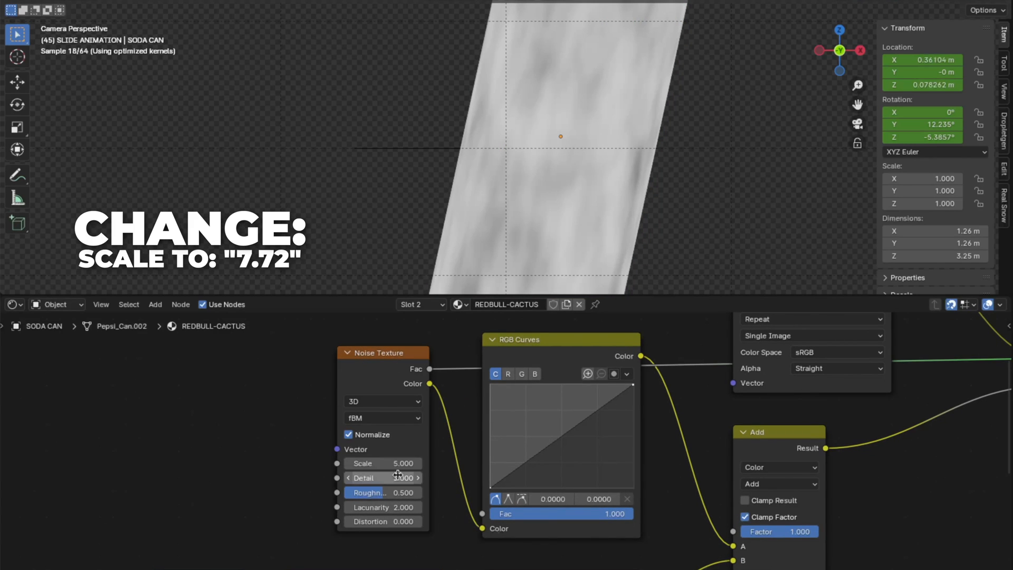
type("7.72")
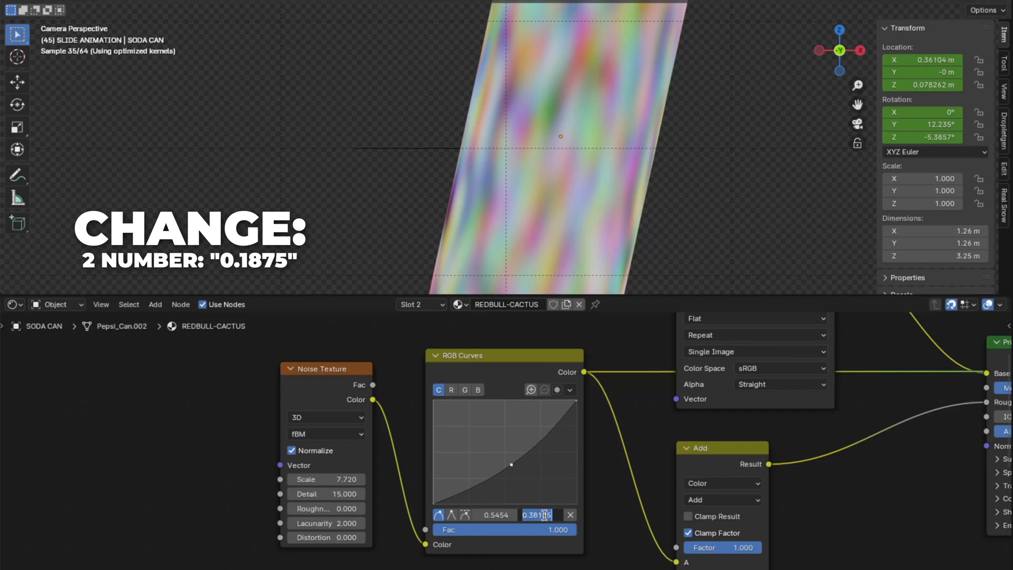
type("0.1875")
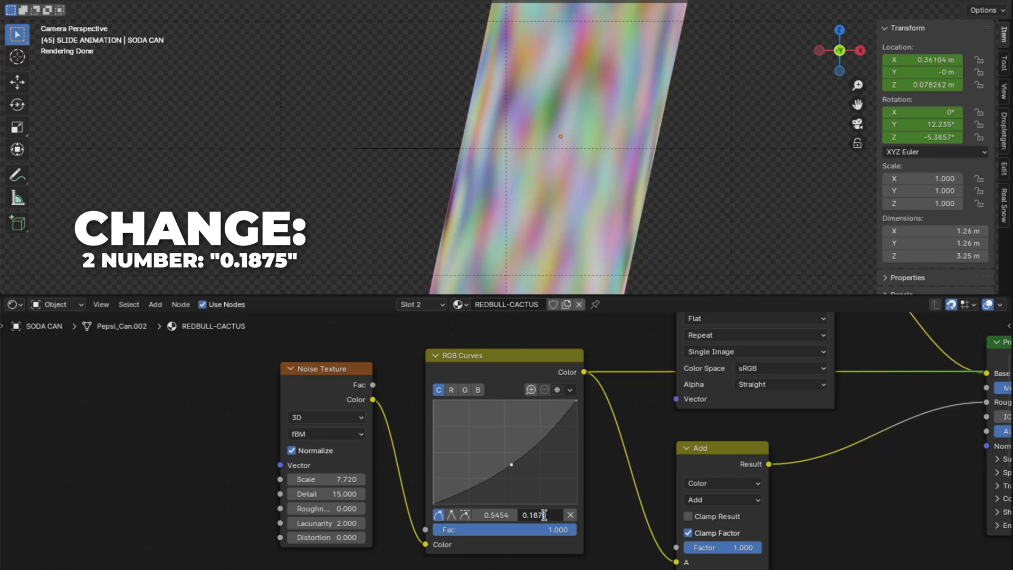
type("0.1875")
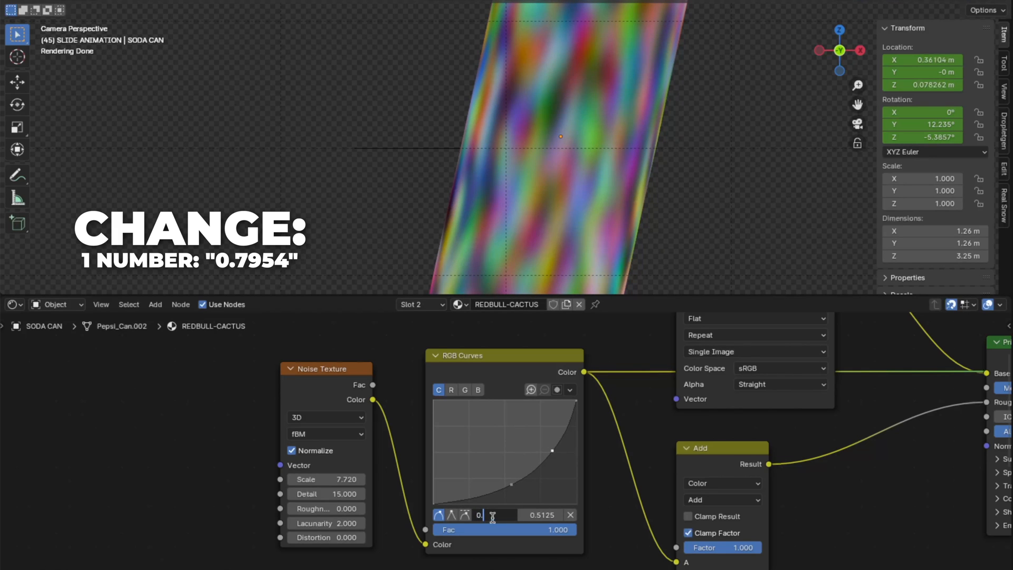
type("0.7954")
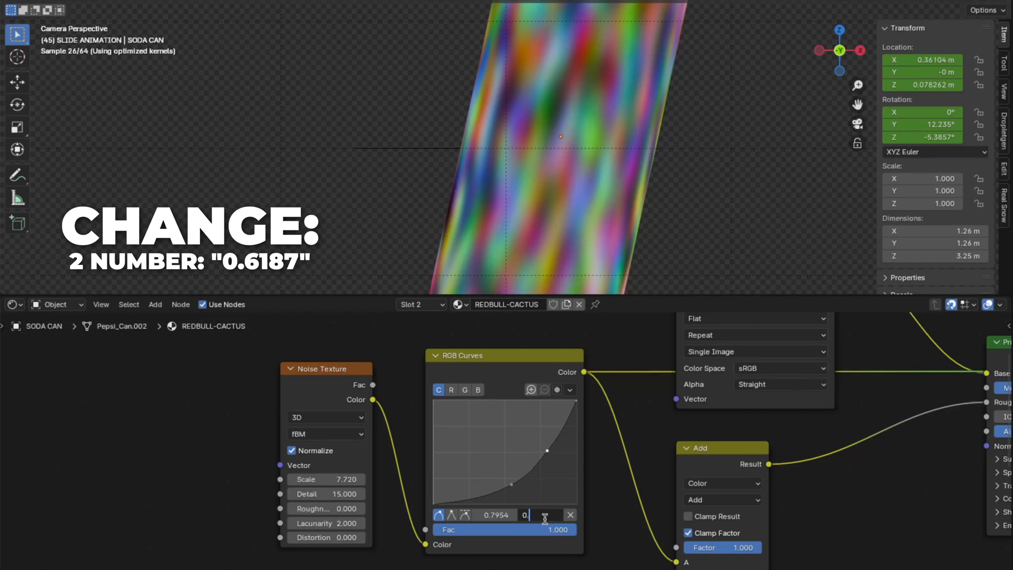
type("0.6187")
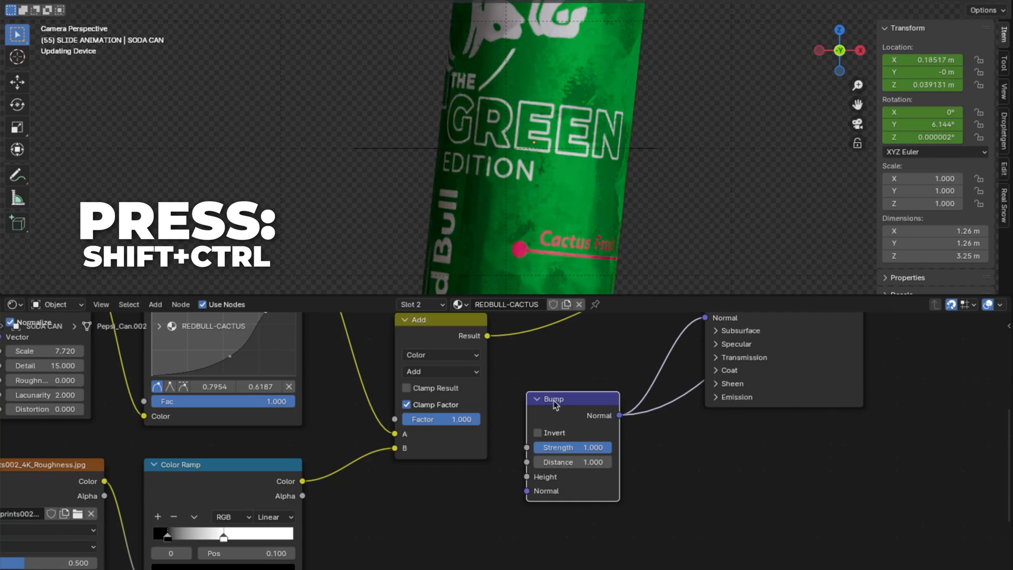
- Feed a 700-scale, detail-15 Noise Texture into a 0.043-strength Bump, then preview the full can material
double_click(571, 447)
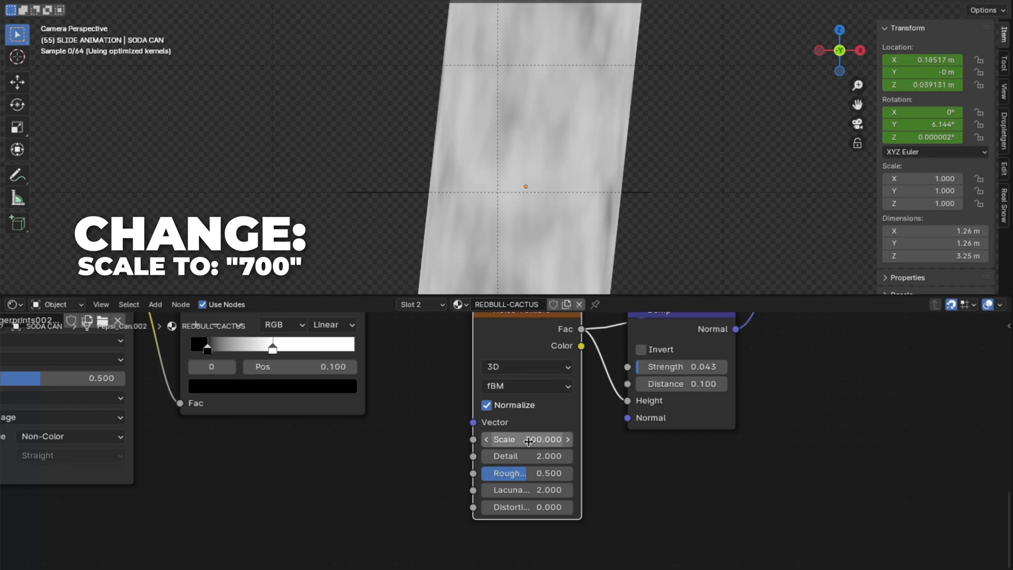
type("15")
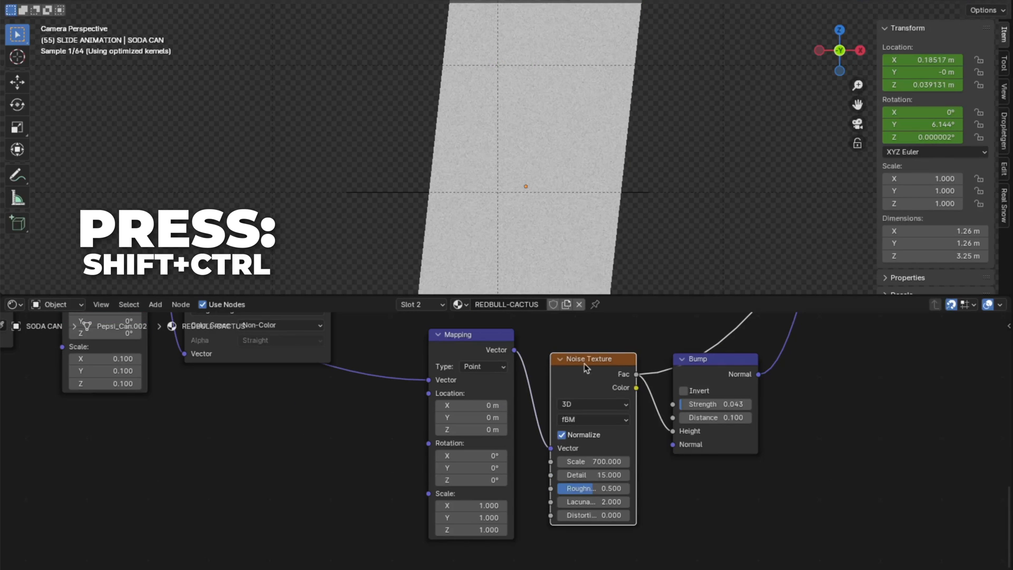
left_click(470, 504)
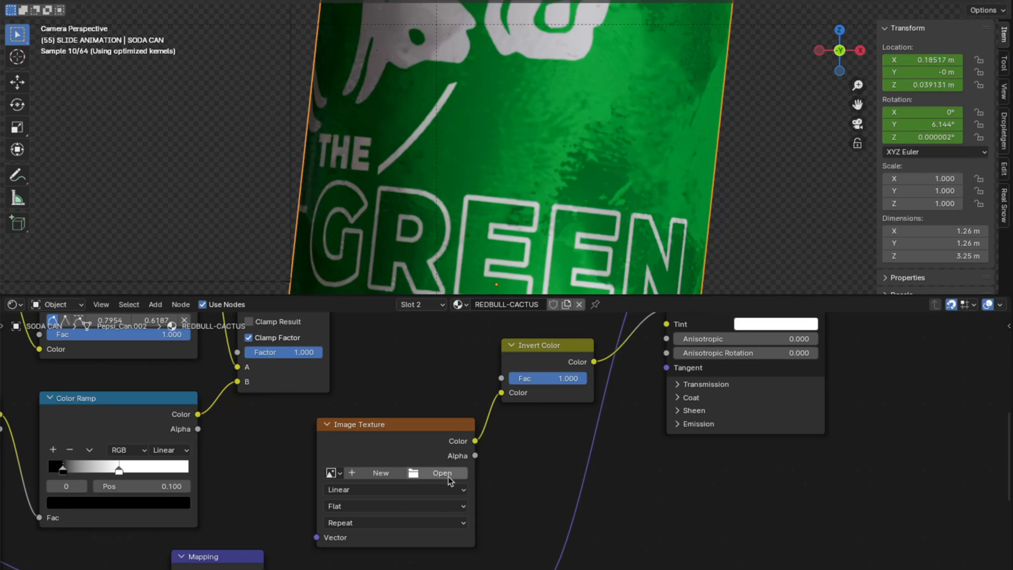
- Pick SmudgesLarge001_OVERLAY_VAR2_3K.jpg for the empty image texture
left_click(442, 473)
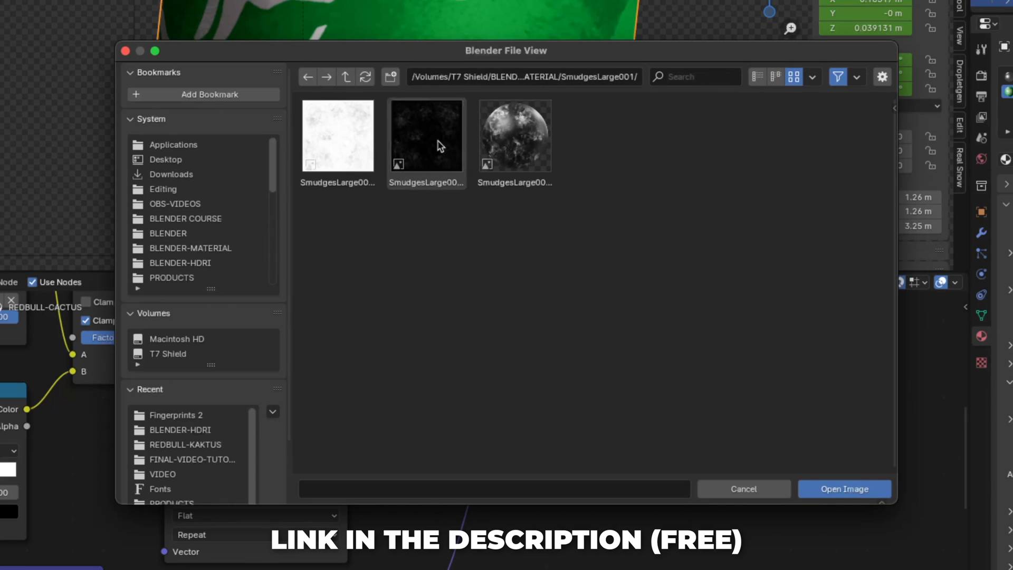
left_click(426, 134)
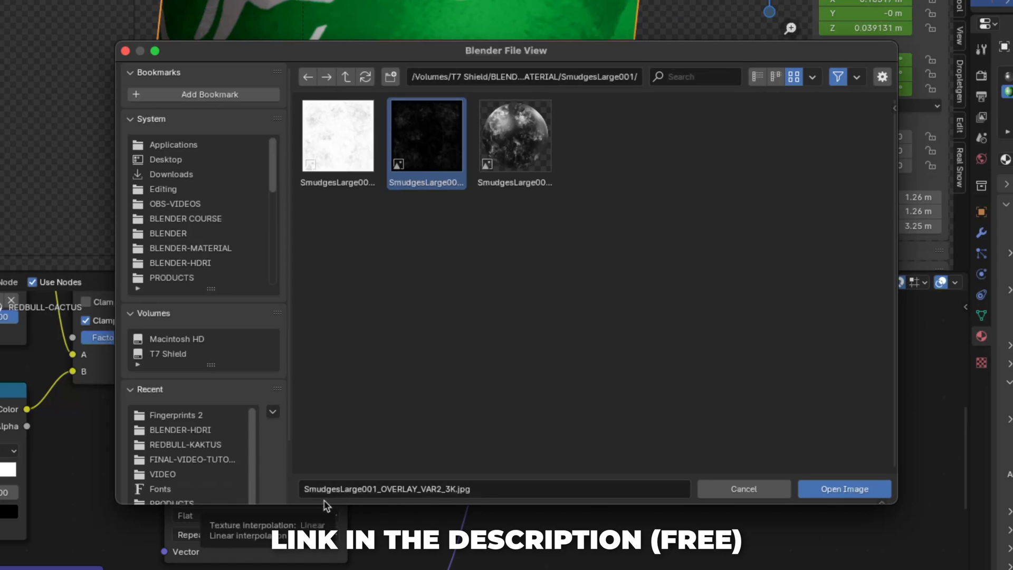